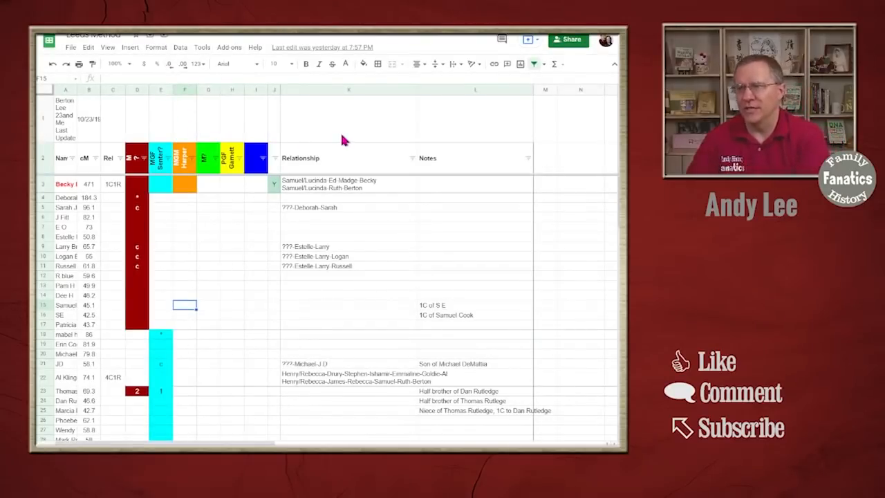
{"action": "mouse_move", "coordinate": [330, 261]}
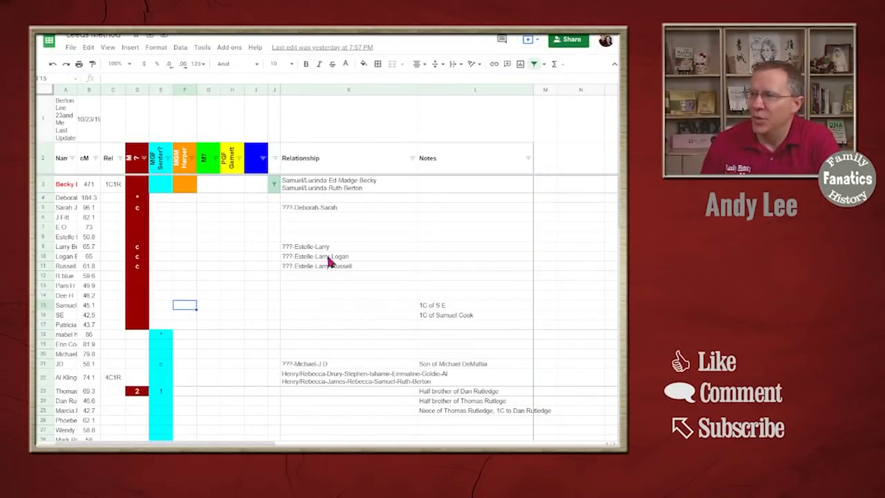
Inspect the shared-cM cells around the first green cluster at the top of the GEDmatch matrix.
{"action": "scroll", "scroll_direction": "down", "scroll_amount": 3}
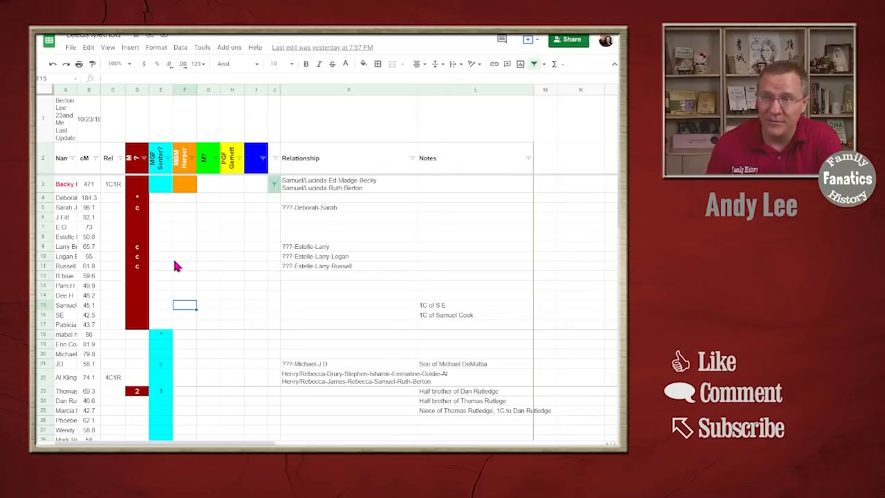
{"action": "left_click", "coordinate": [255, 246]}
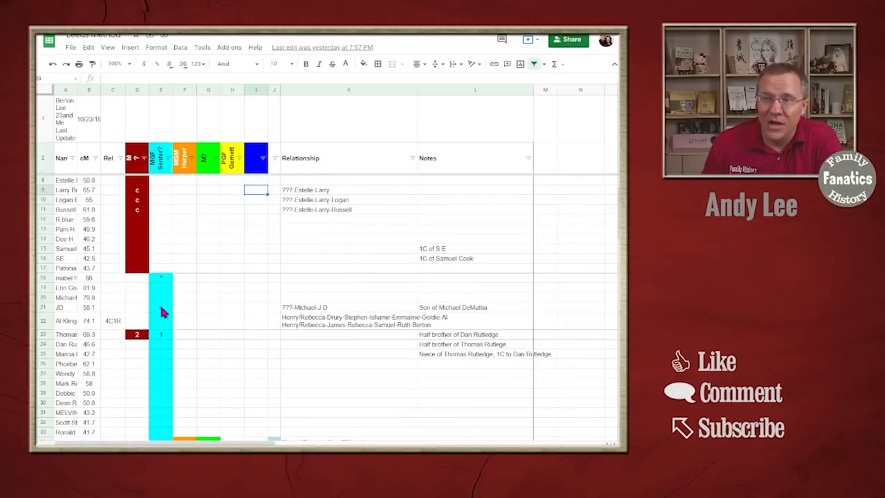
{"action": "scroll", "scroll_direction": "down", "scroll_amount": 3}
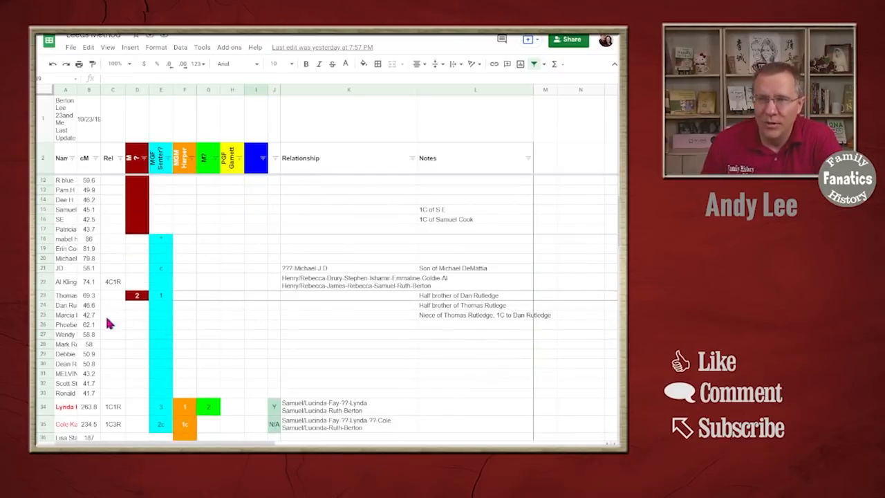
{"action": "mouse_move", "coordinate": [169, 365]}
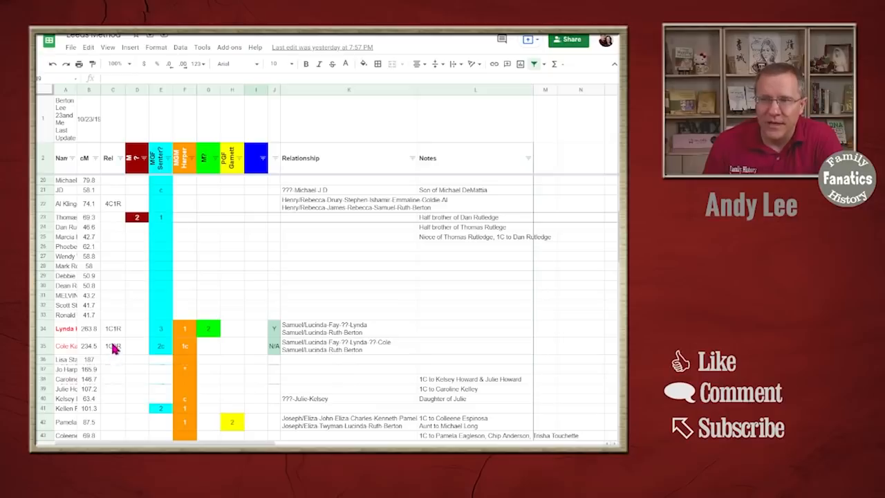
{"action": "left_click", "coordinate": [114, 327]}
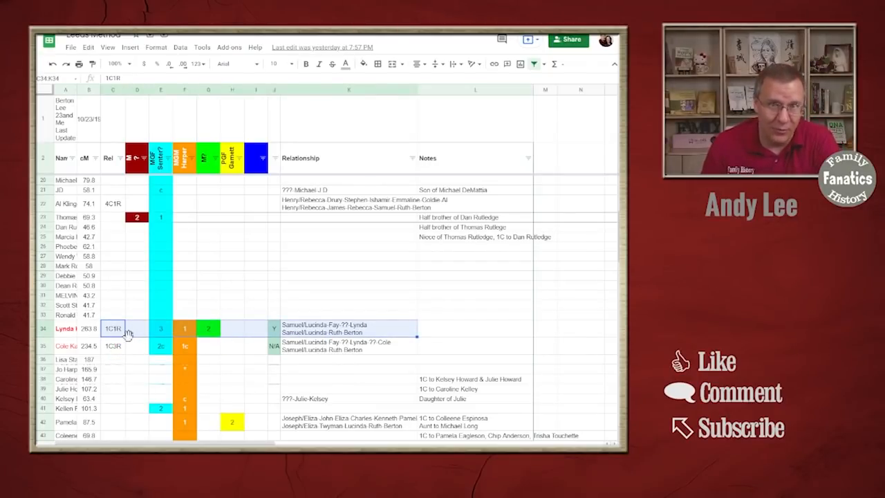
{"action": "left_click", "coordinate": [349, 275]}
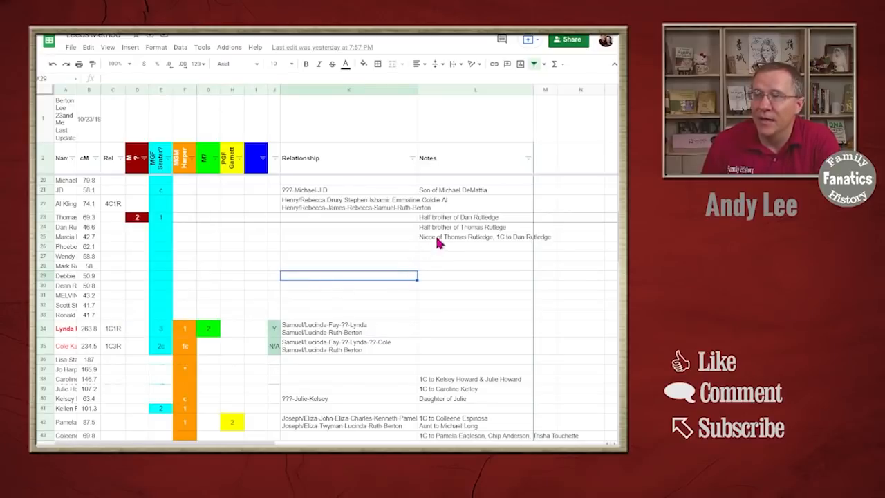
{"action": "left_click", "coordinate": [473, 217]}
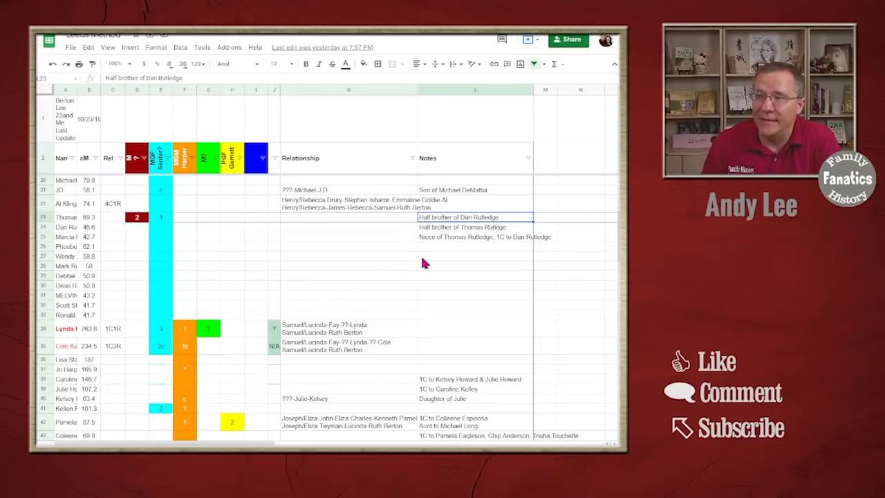
{"action": "left_click", "coordinate": [273, 276]}
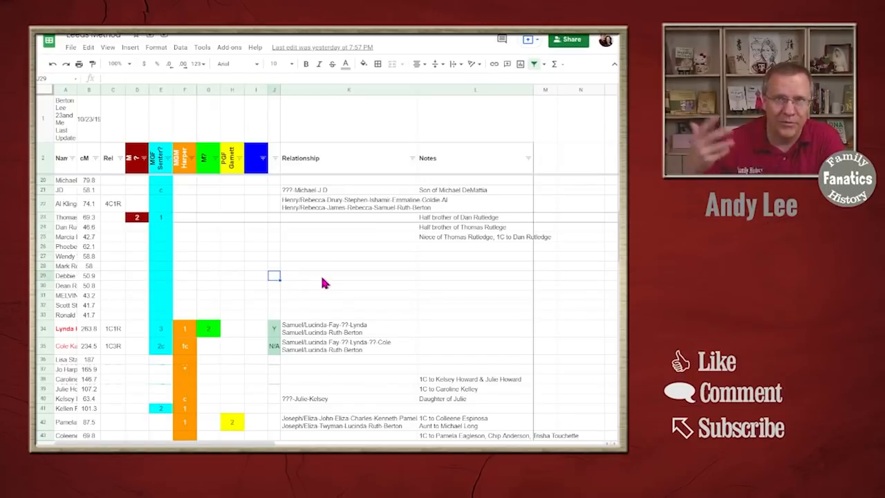
{"action": "scroll", "scroll_direction": "up", "scroll_amount": 3}
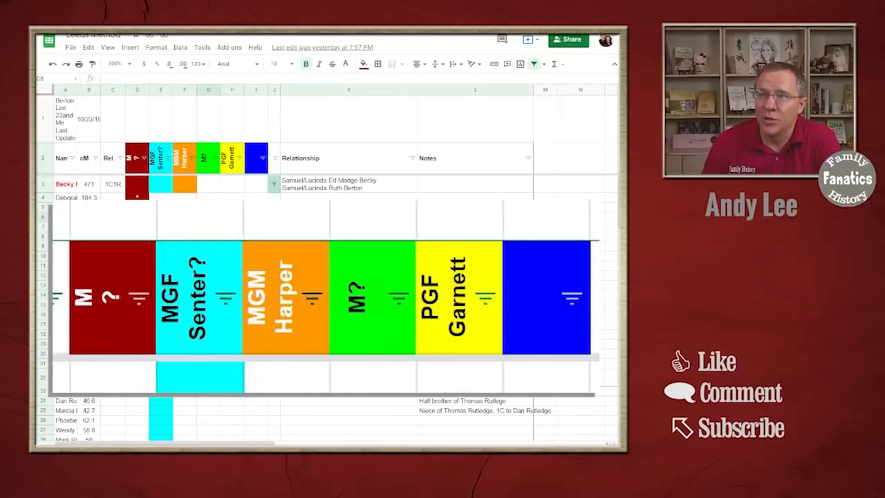
Select match column headers at the top and scan down their values through the matrix.
{"action": "left_click", "coordinate": [161, 157]}
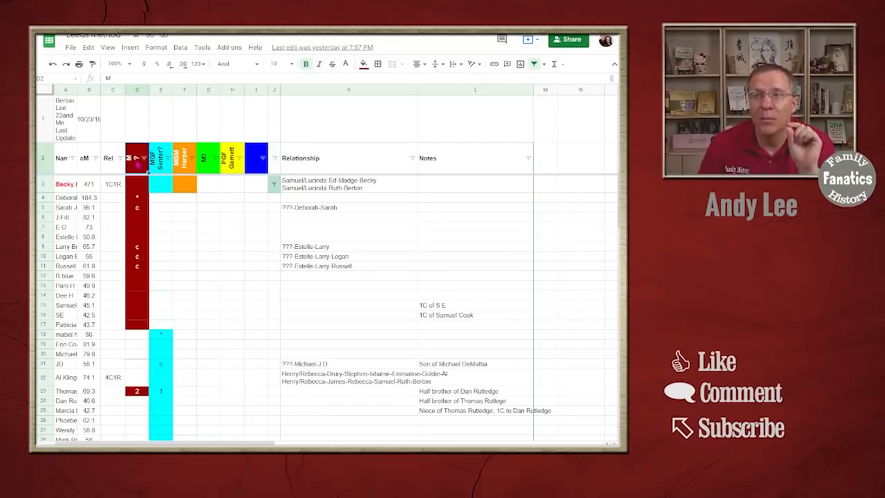
{"action": "left_click", "coordinate": [207, 158]}
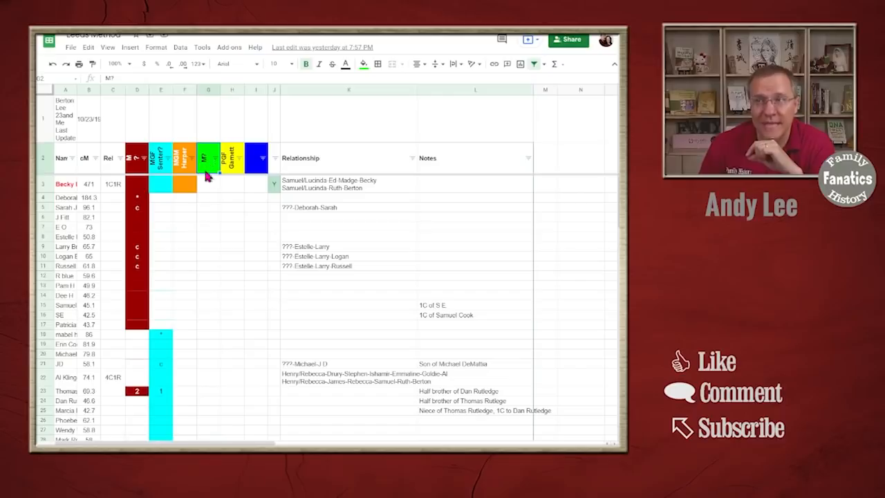
{"action": "scroll", "scroll_direction": "down", "scroll_amount": 3}
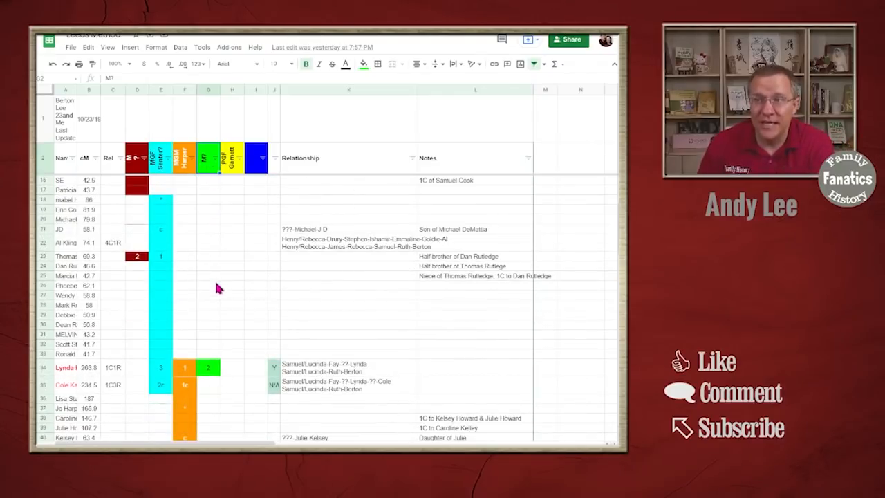
{"action": "scroll", "scroll_direction": "down", "scroll_amount": 3}
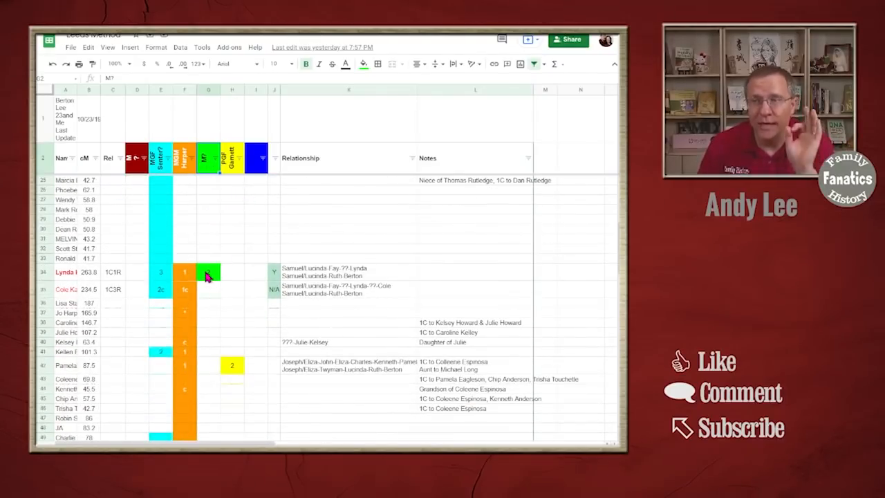
{"action": "scroll", "scroll_direction": "down", "scroll_amount": 3}
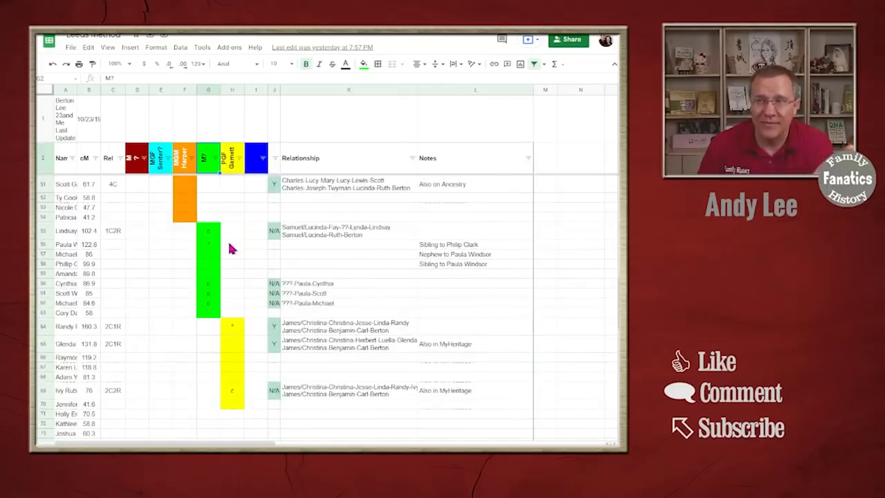
{"action": "scroll", "scroll_direction": "down", "scroll_amount": 3}
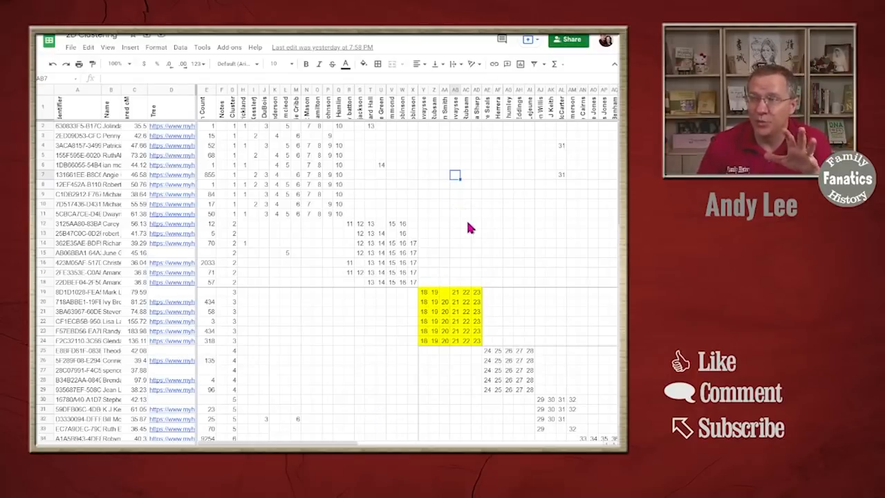
Reposition a match column so its high shared-cM values line up beside the top cluster.
{"action": "left_click", "coordinate": [325, 243]}
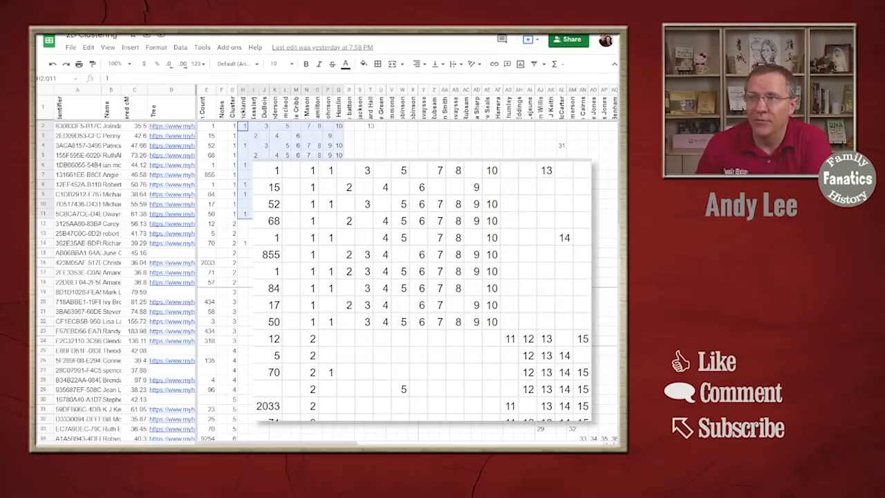
{"action": "mouse_move", "coordinate": [102, 171]}
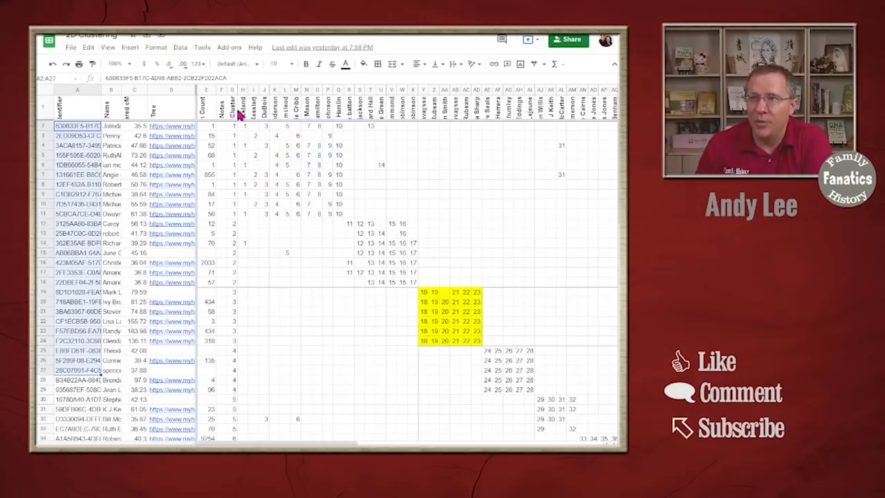
{"action": "left_click", "coordinate": [250, 108]}
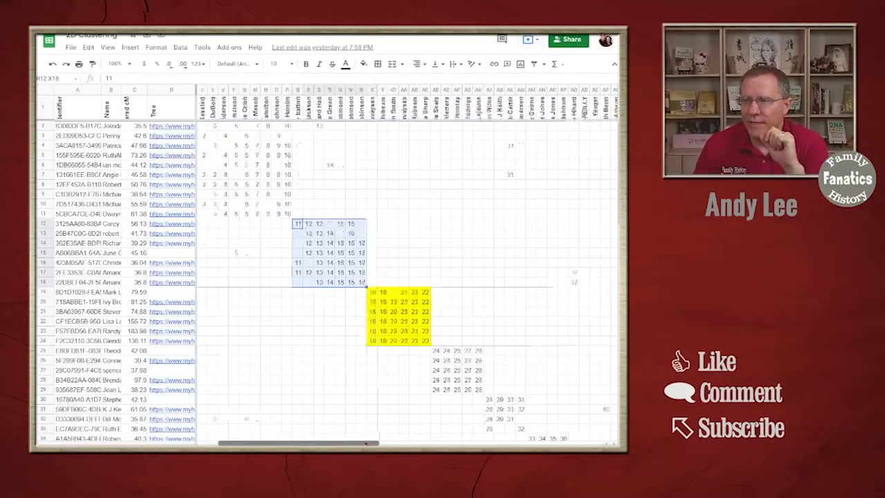
{"action": "scroll", "scroll_direction": "down", "scroll_amount": 3}
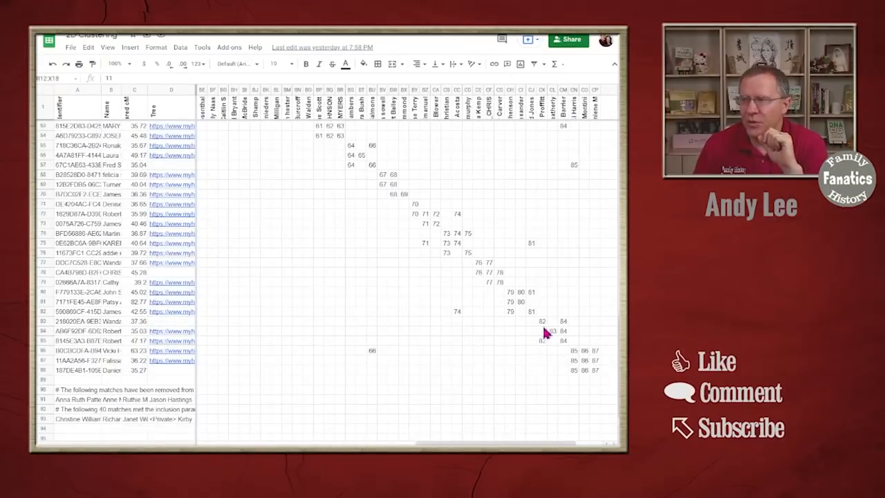
{"action": "left_click_drag", "start_coordinate": [542, 320], "coordinate": [562, 340]}
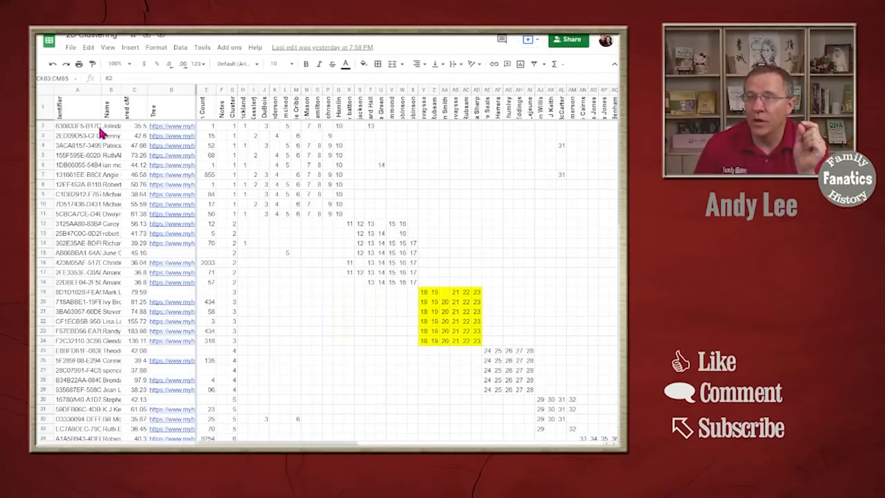
{"action": "left_click", "coordinate": [110, 124]}
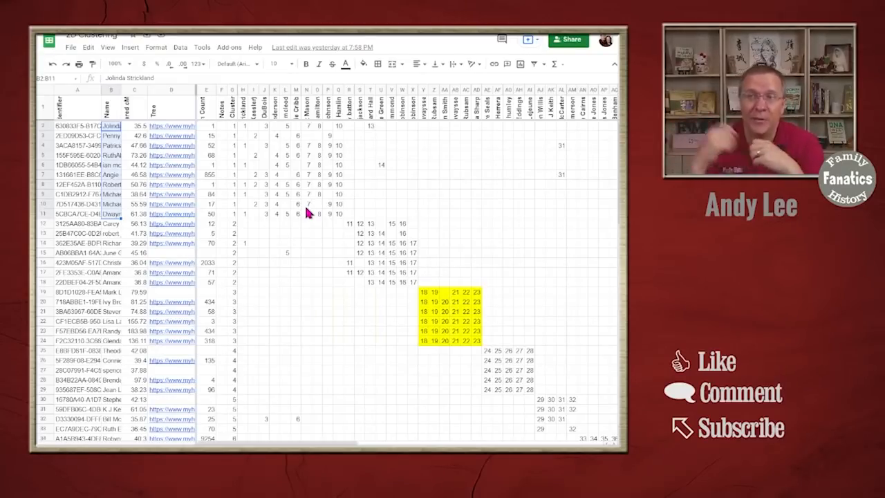
{"action": "left_click", "coordinate": [134, 271]}
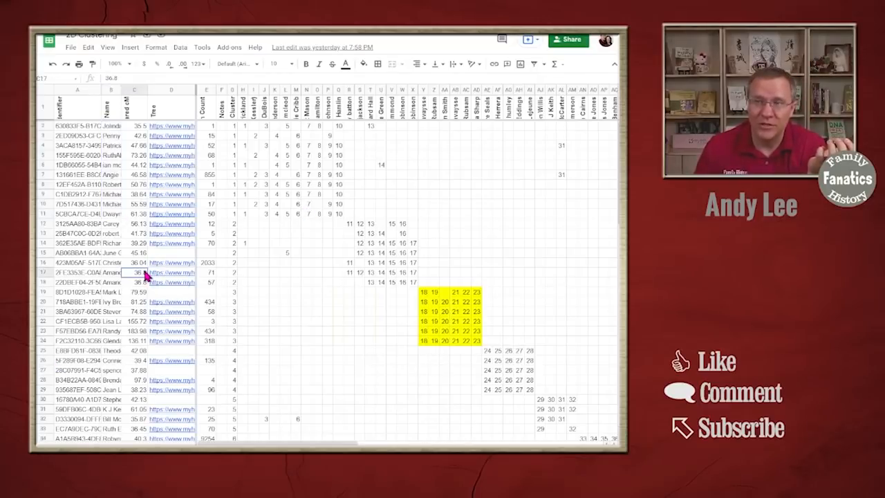
{"action": "scroll", "scroll_direction": "down", "scroll_amount": 3}
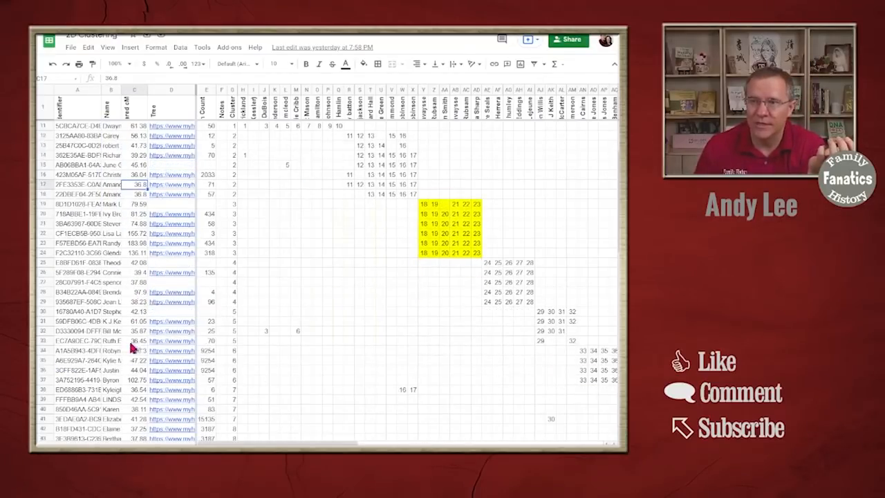
{"action": "scroll", "scroll_direction": "down", "scroll_amount": 3}
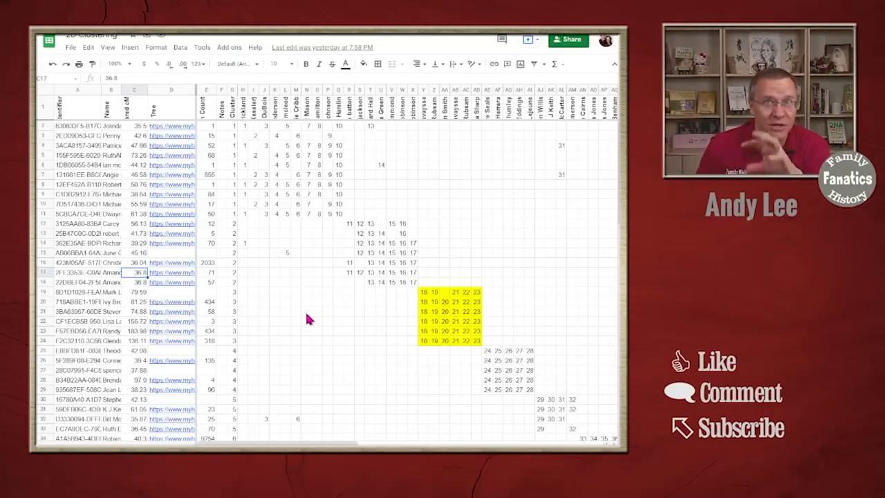
{"action": "mouse_move", "coordinate": [380, 354]}
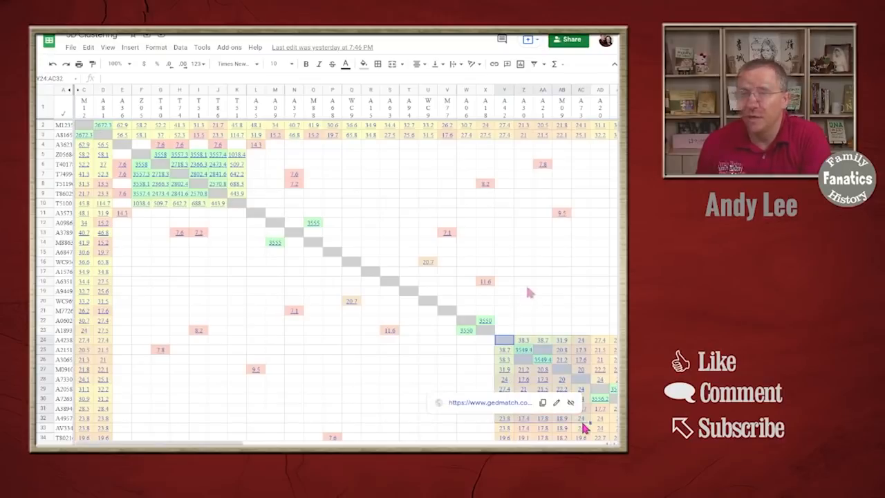
Highlight one pair's shared-cM value and select column K for the move next to the cluster.
{"action": "left_click", "coordinate": [522, 281]}
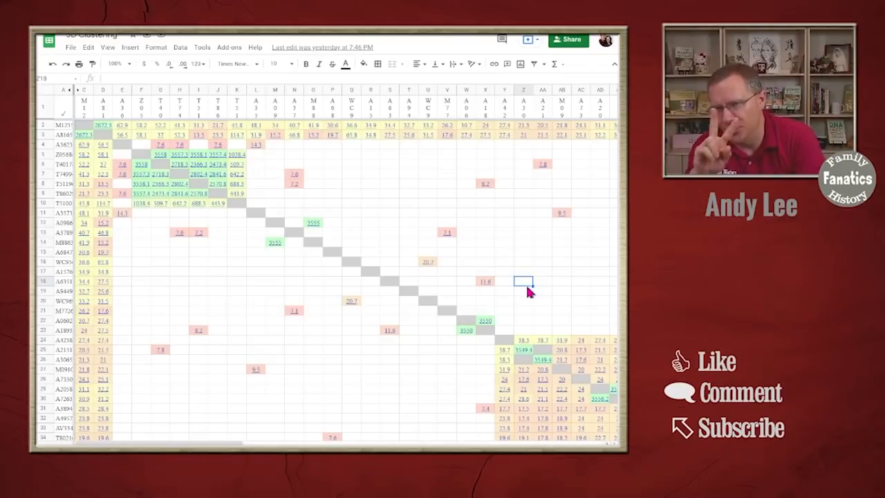
{"action": "mouse_move", "coordinate": [182, 213]}
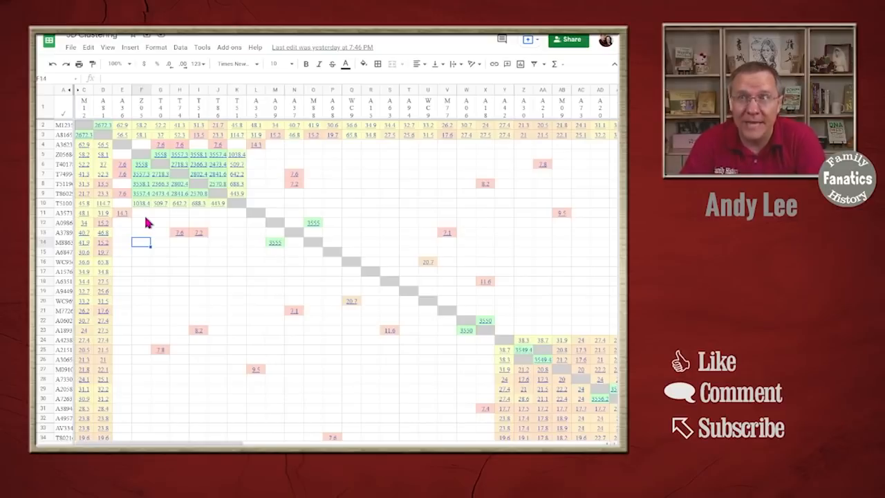
{"action": "left_click", "coordinate": [332, 169]}
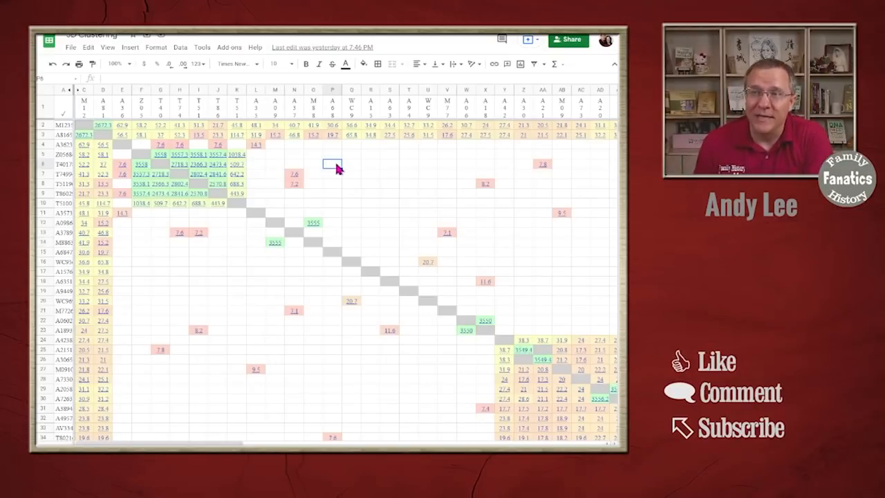
{"action": "left_click", "coordinate": [141, 232]}
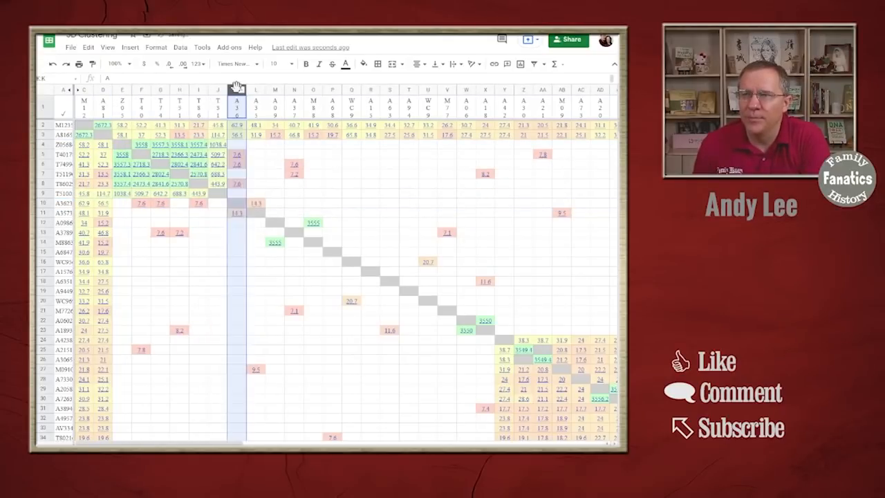
{"action": "left_click", "coordinate": [217, 194]}
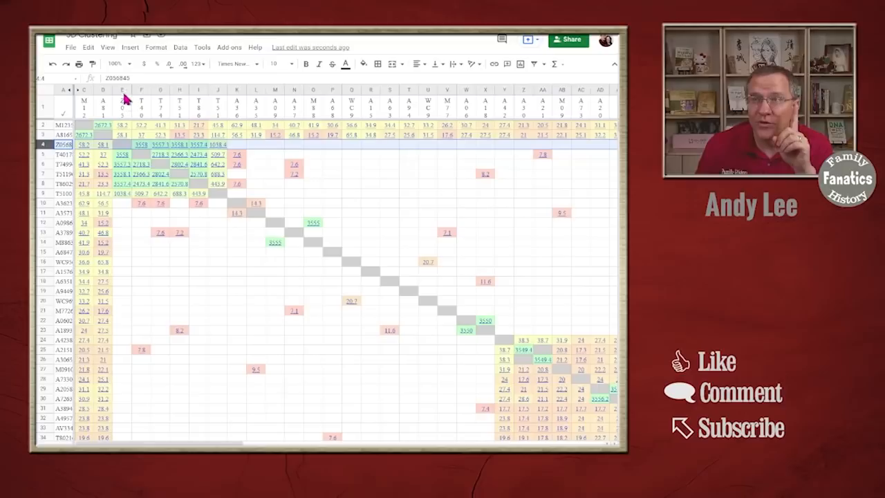
{"action": "left_click", "coordinate": [122, 90]}
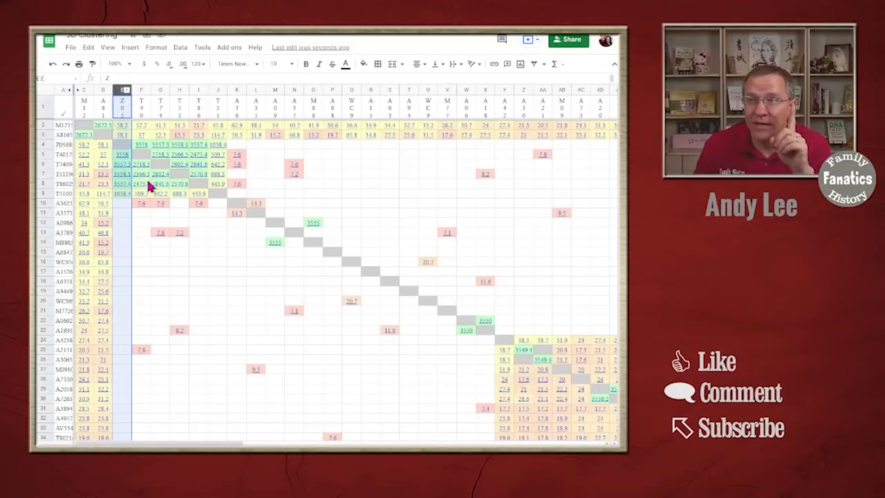
{"action": "left_click", "coordinate": [141, 153]}
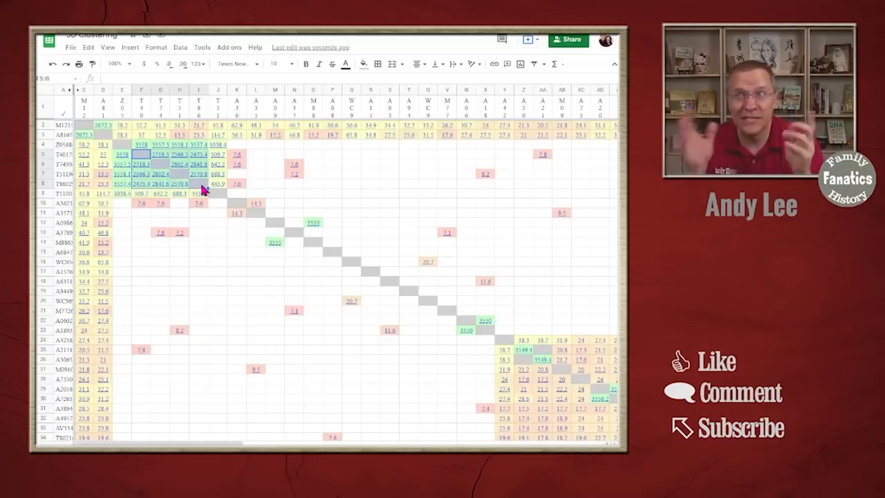
{"action": "left_click", "coordinate": [218, 194]}
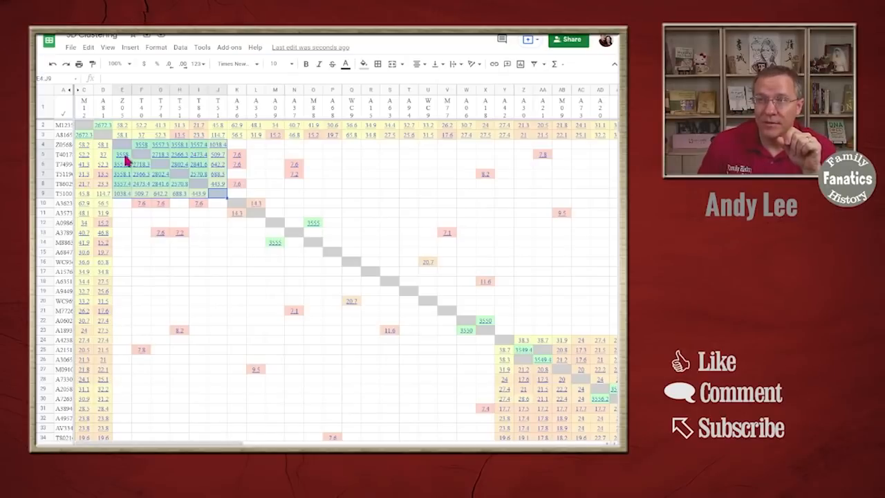
{"action": "mouse_move", "coordinate": [177, 187]}
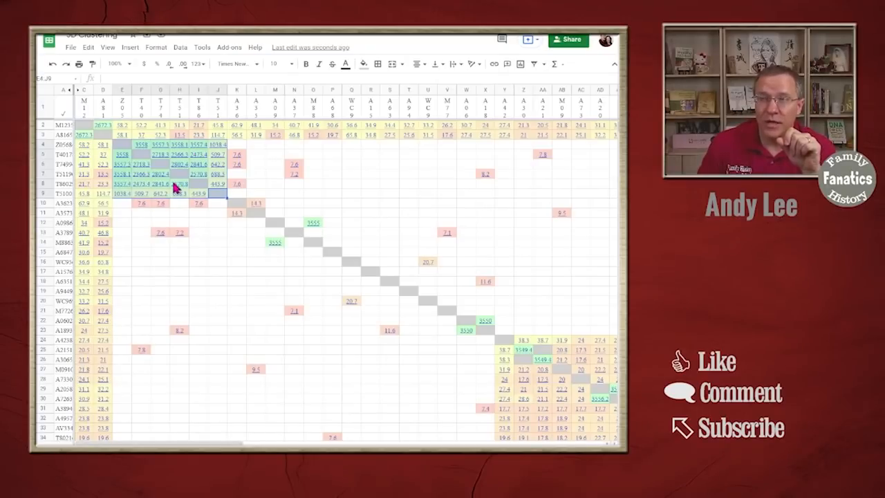
{"action": "mouse_move", "coordinate": [141, 186]}
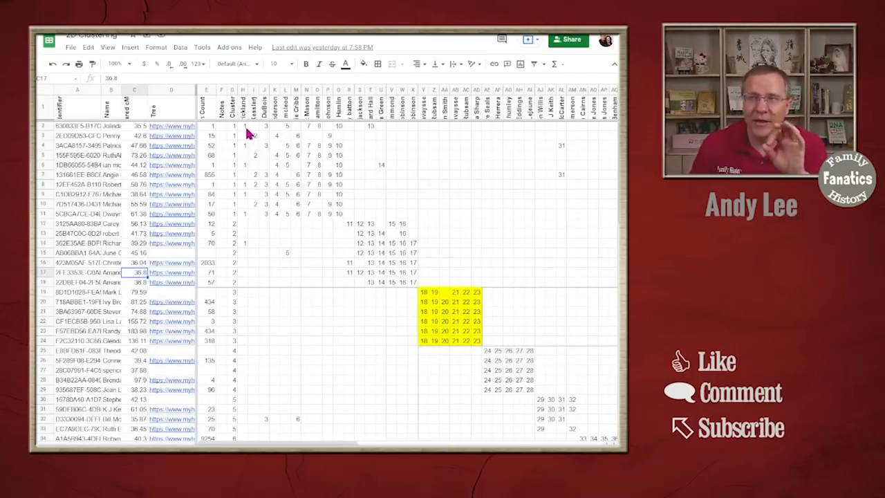
{"action": "left_click", "coordinate": [243, 126]}
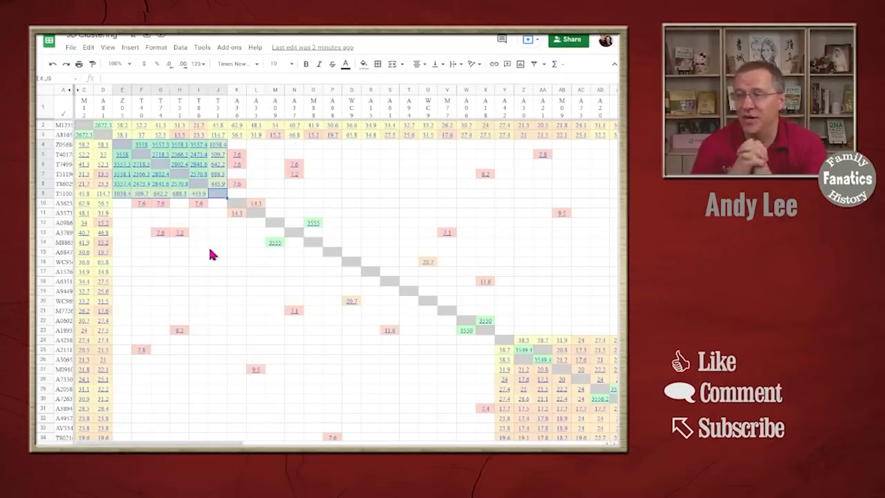
{"action": "scroll", "scroll_direction": "right", "scroll_amount": 3}
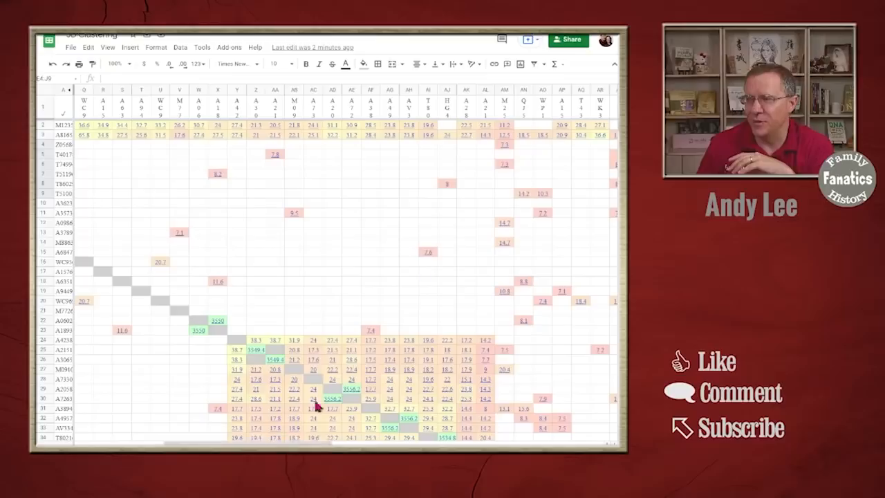
{"action": "scroll", "scroll_direction": "down", "scroll_amount": 3}
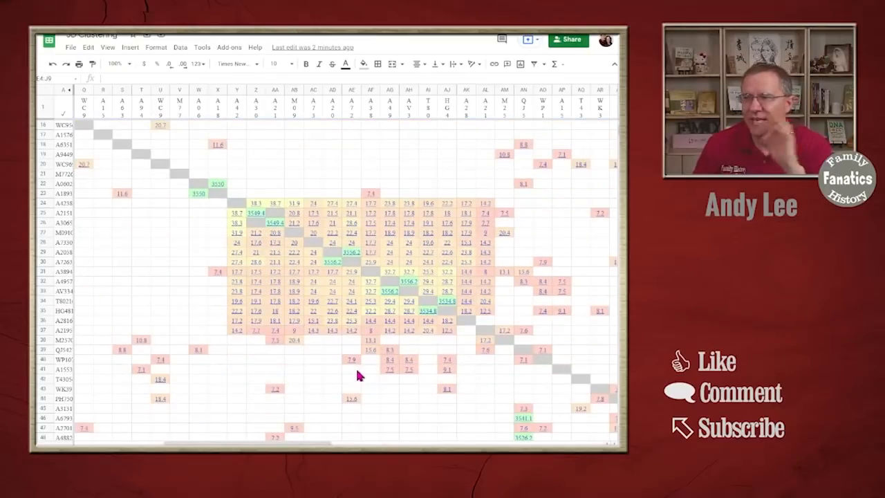
{"action": "scroll", "scroll_direction": "right", "scroll_amount": 3}
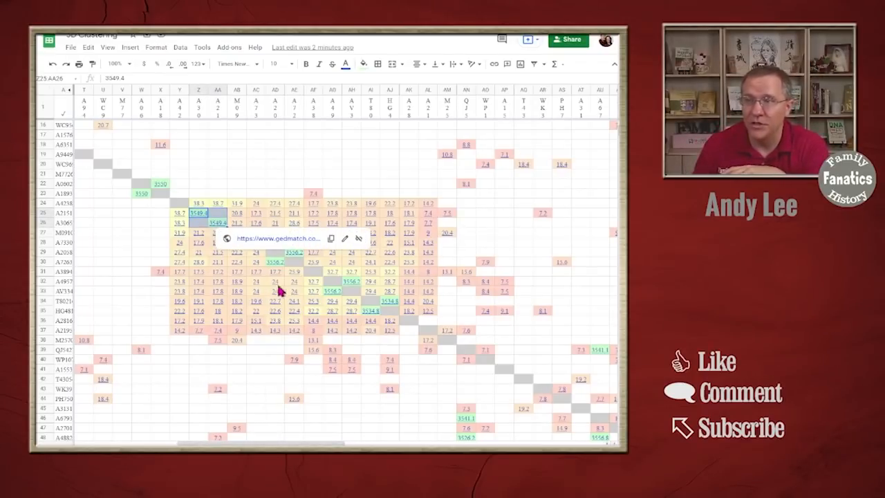
{"action": "left_click", "coordinate": [348, 291]}
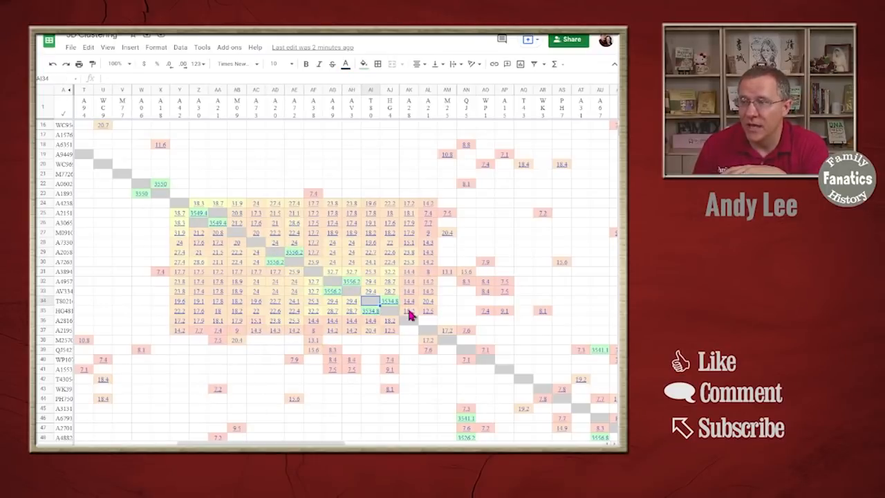
{"action": "mouse_move", "coordinate": [183, 206]}
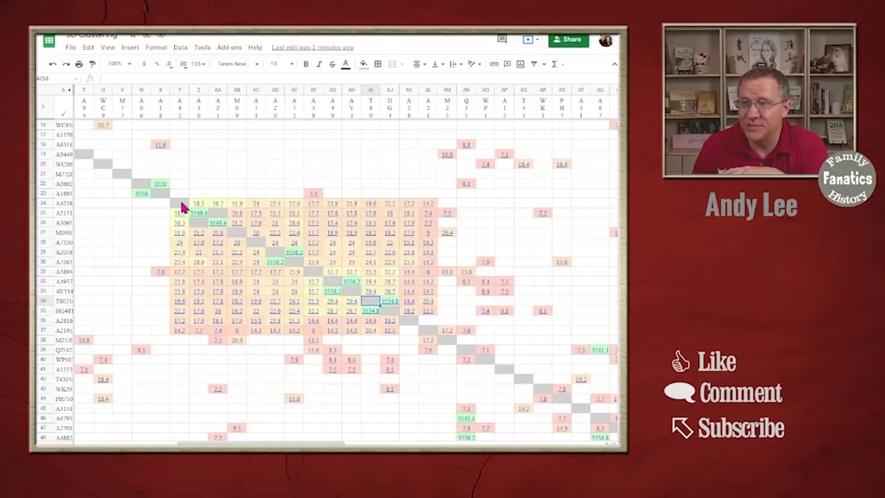
{"action": "mouse_move", "coordinate": [422, 122]}
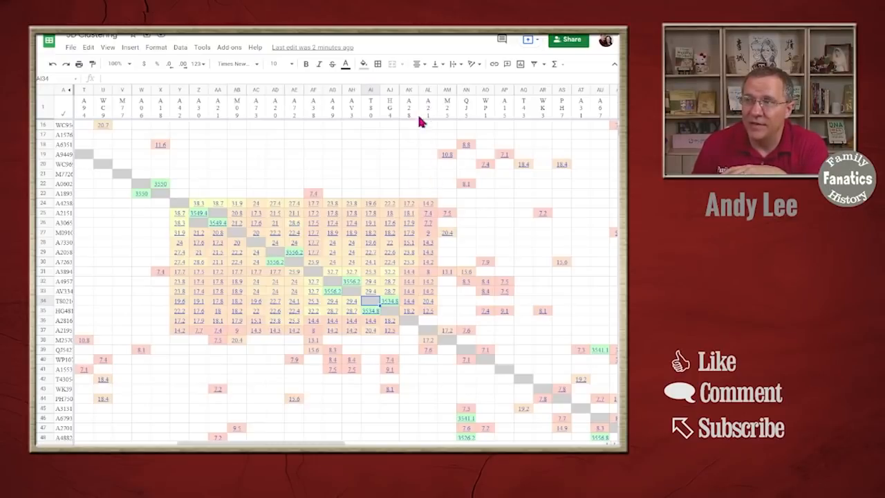
{"action": "left_click", "coordinate": [409, 89]}
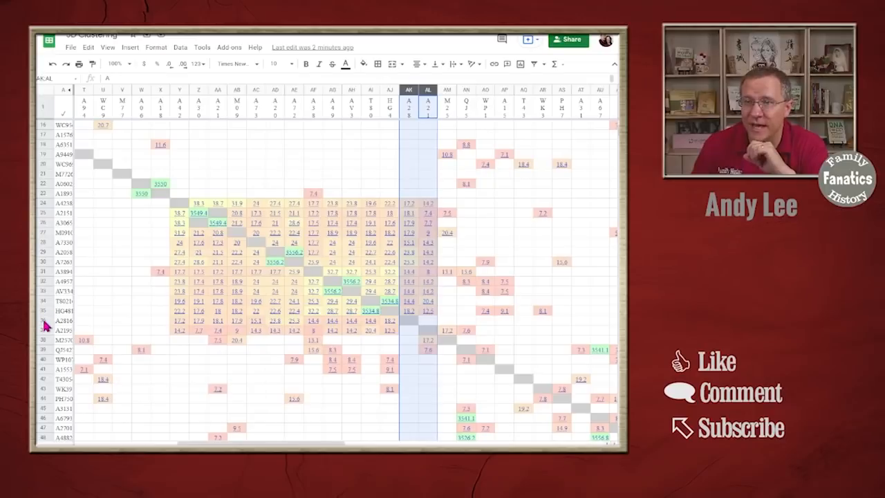
{"action": "left_click", "coordinate": [64, 320]}
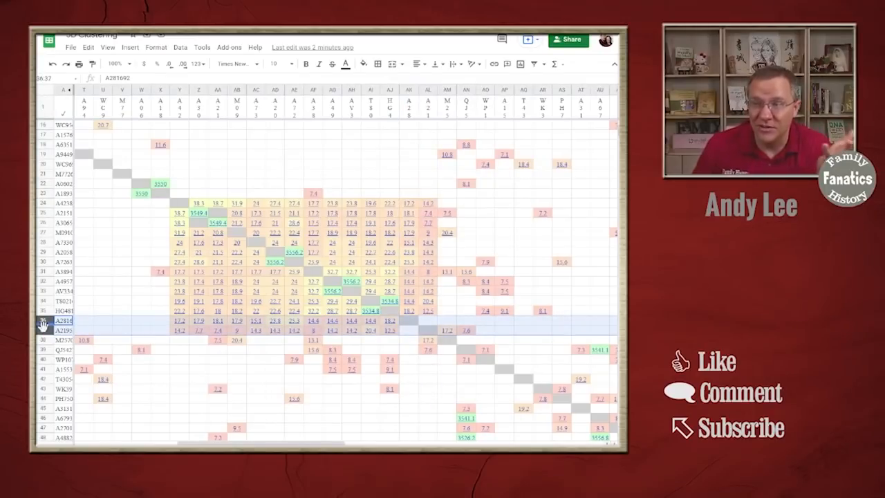
{"action": "mouse_move", "coordinate": [387, 270]}
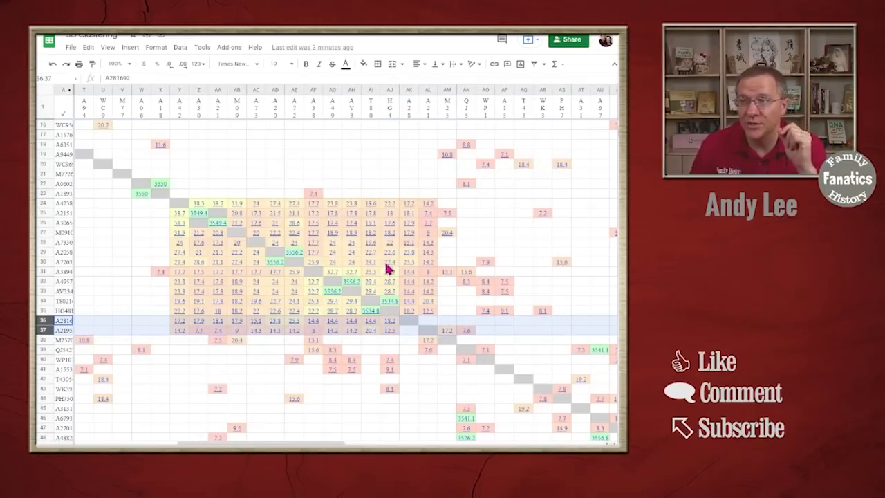
{"action": "mouse_move", "coordinate": [394, 315]}
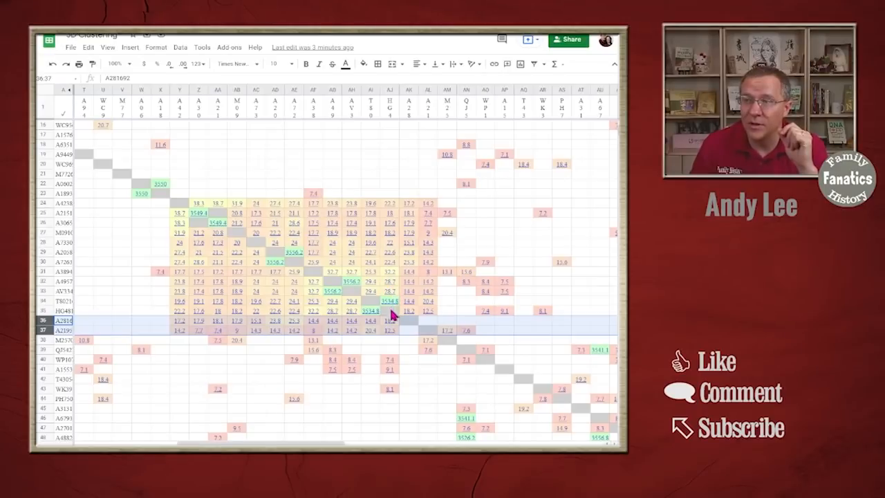